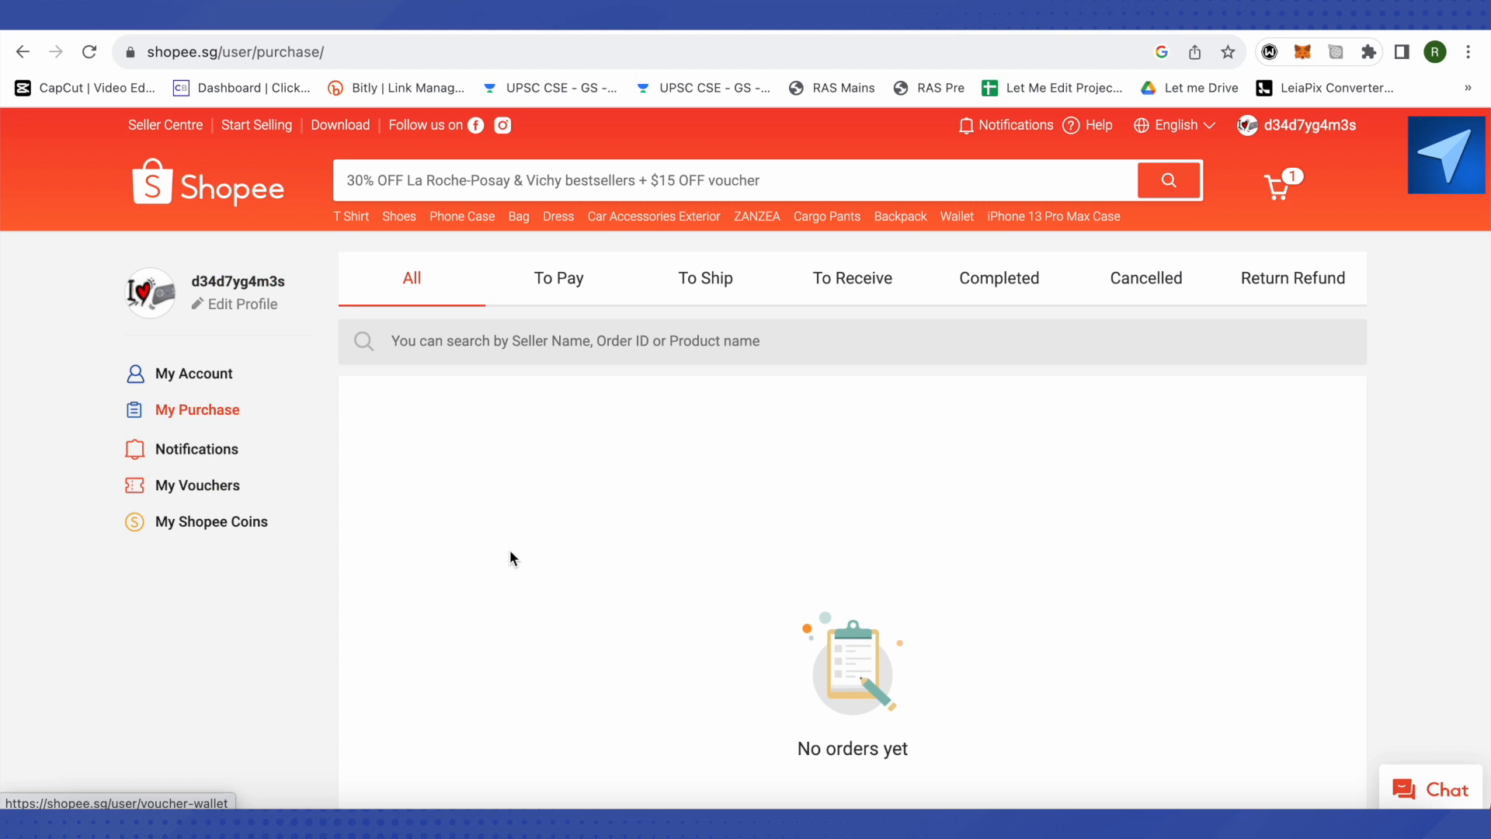
pyautogui.moveTo(907, 649)
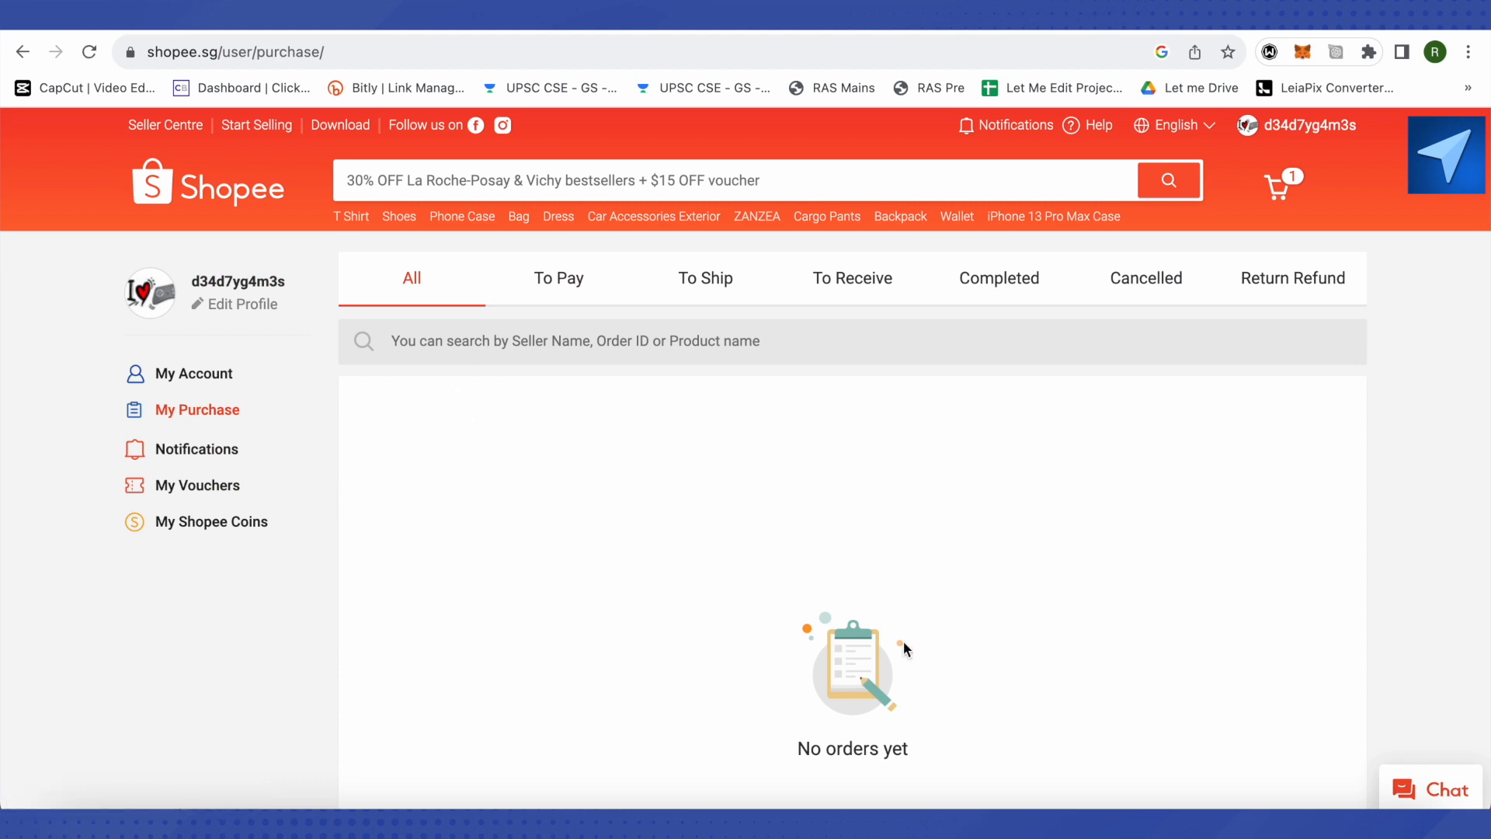
pyautogui.moveTo(487, 419)
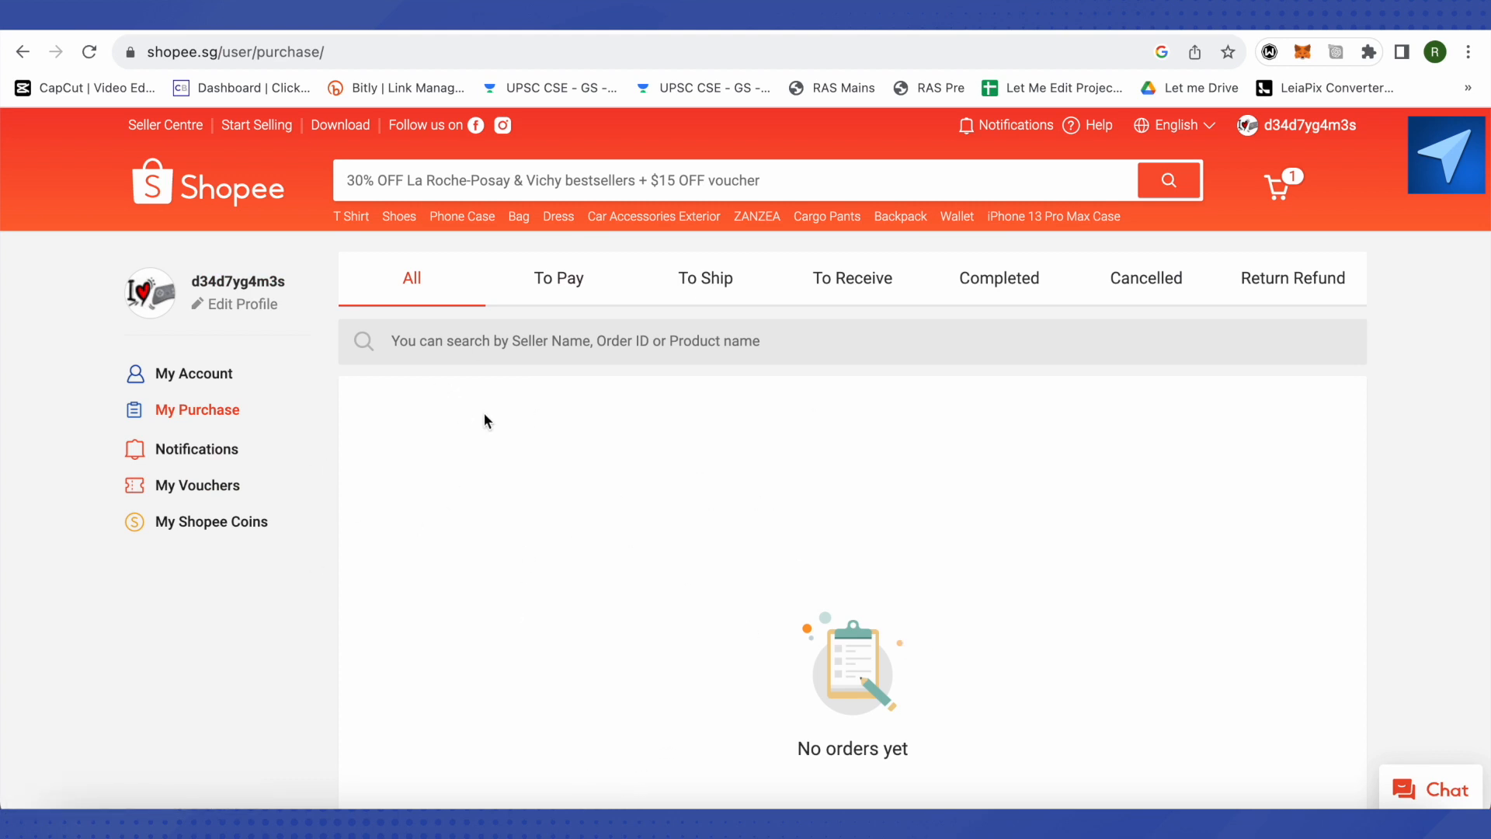
pyautogui.moveTo(674, 667)
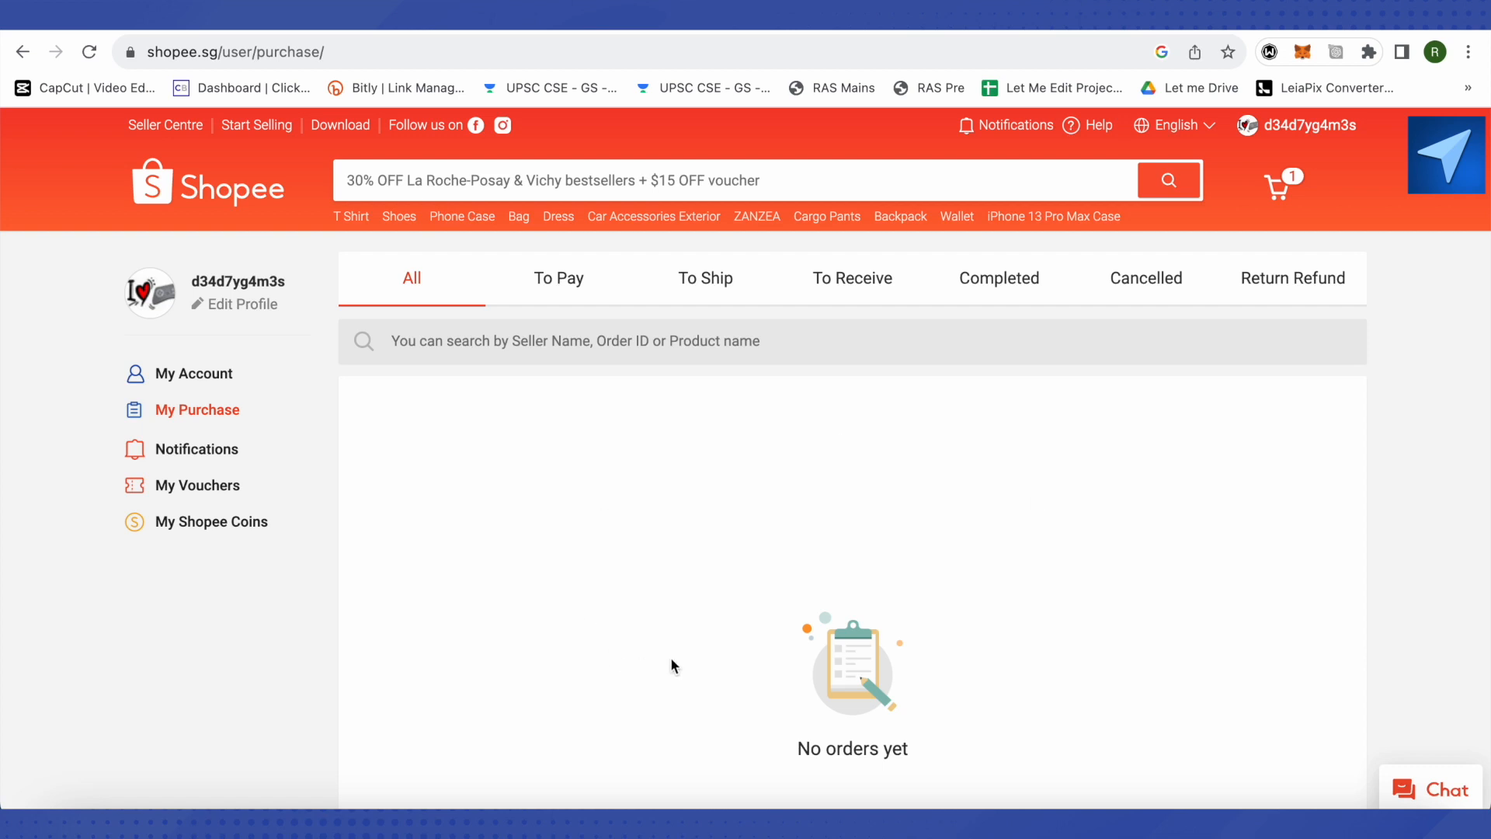
pyautogui.moveTo(417, 441)
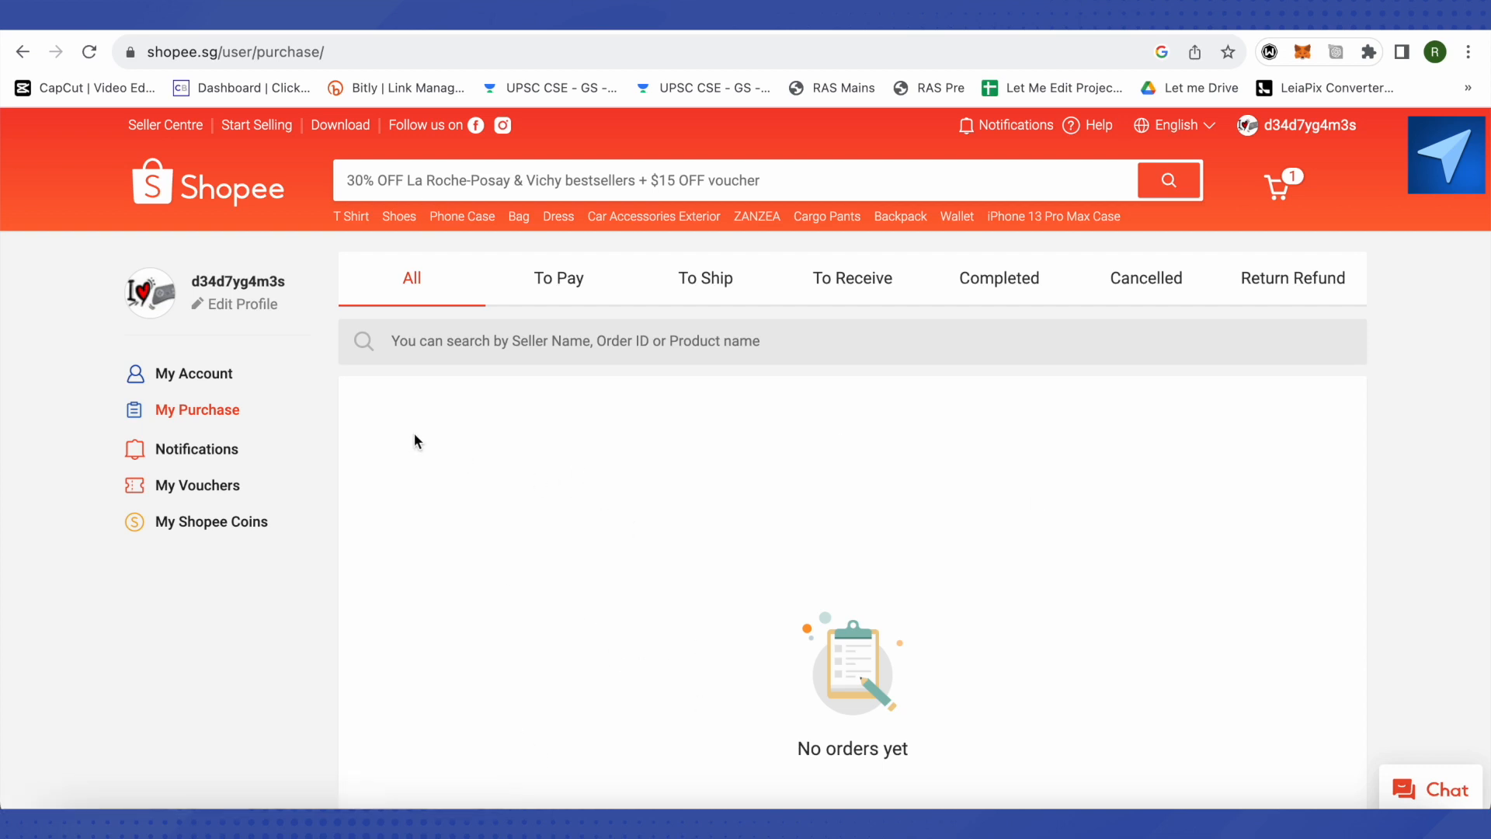
pyautogui.moveTo(509, 460)
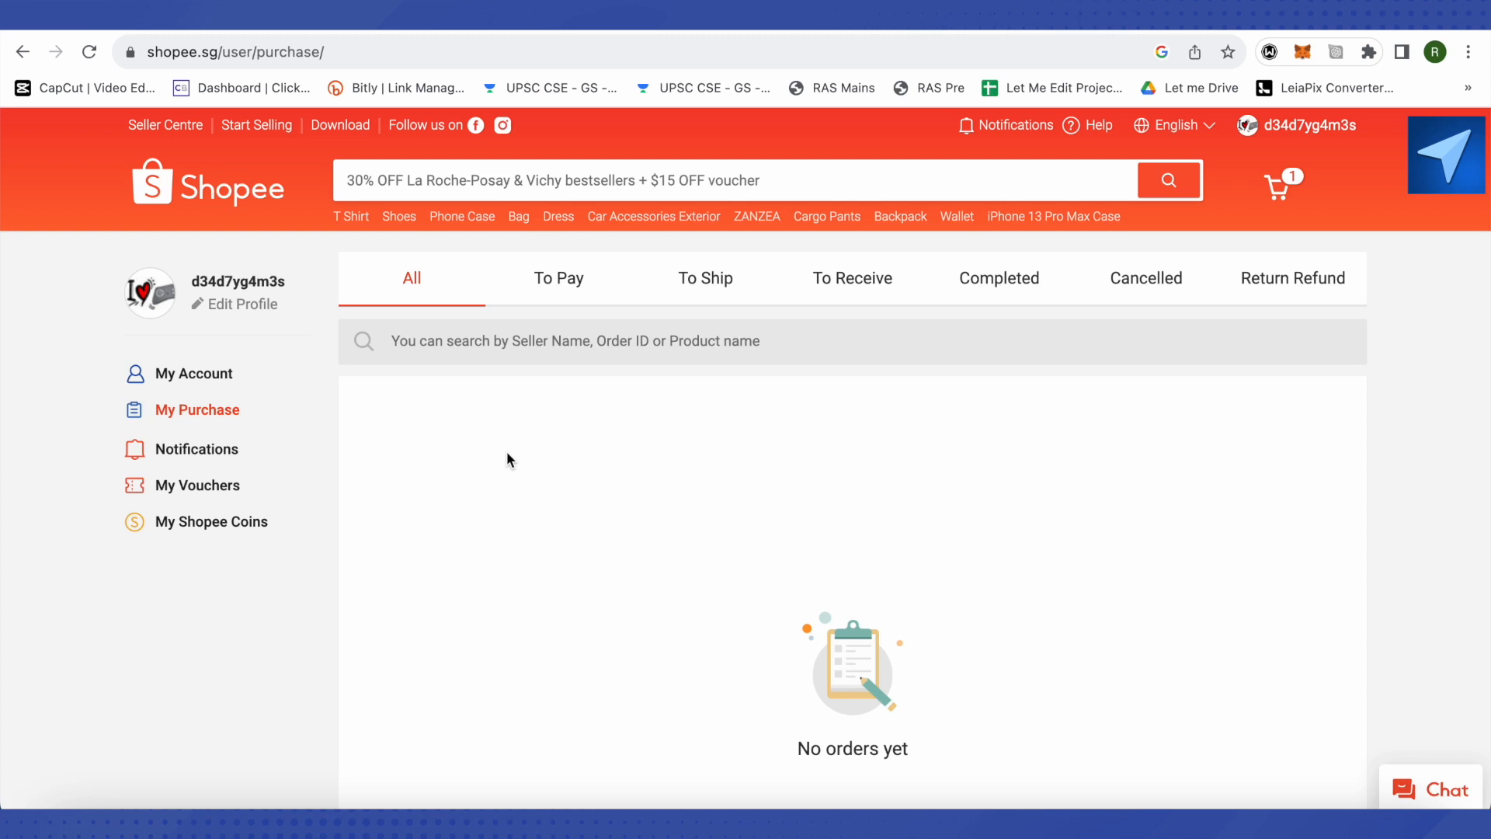
# Step: Filter My Purchase to the Cancelled orders list, which loads with no orders
pyautogui.click(1146, 278)
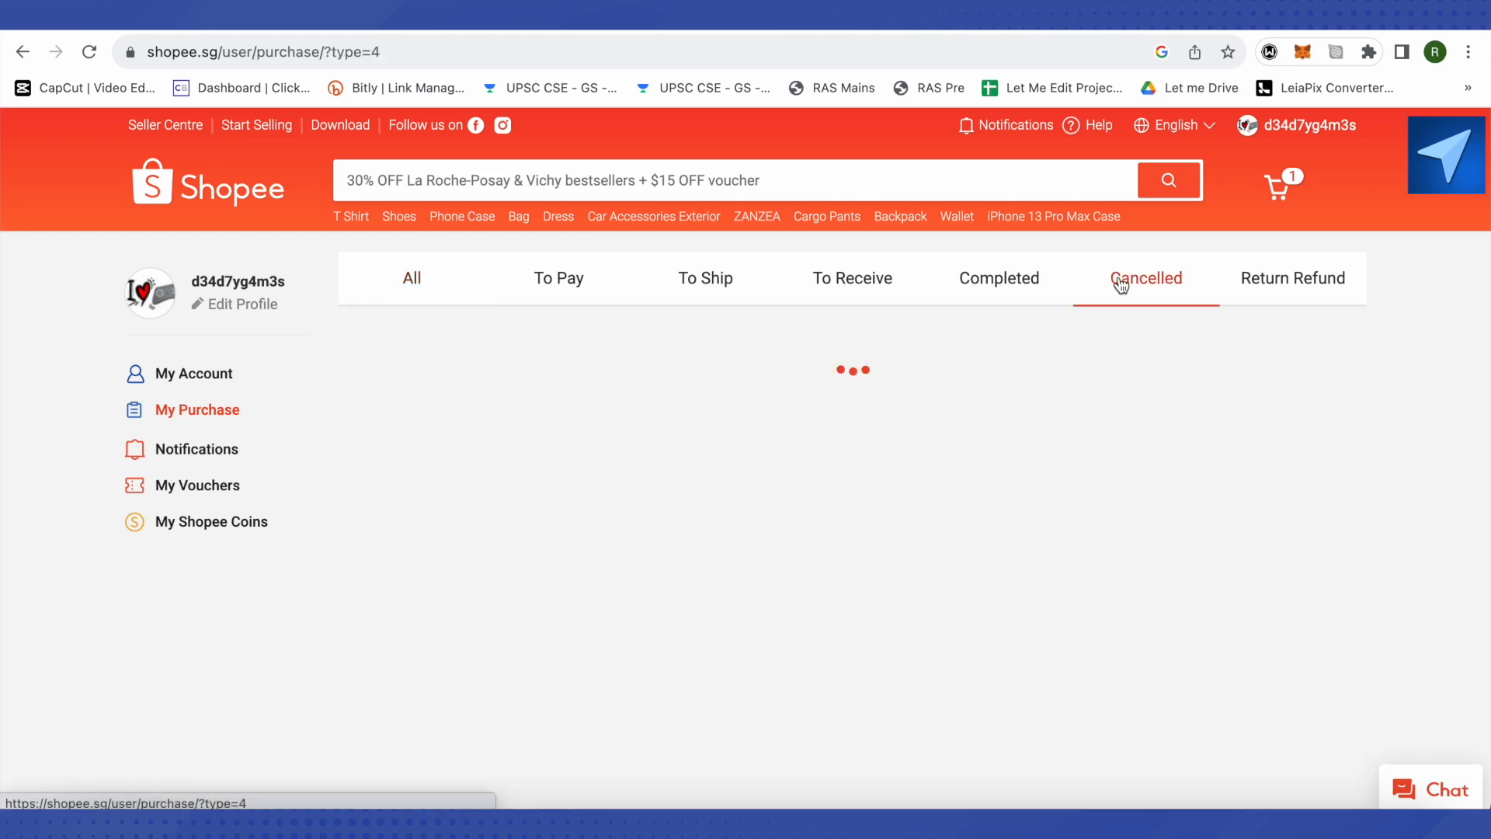
pyautogui.click(1146, 278)
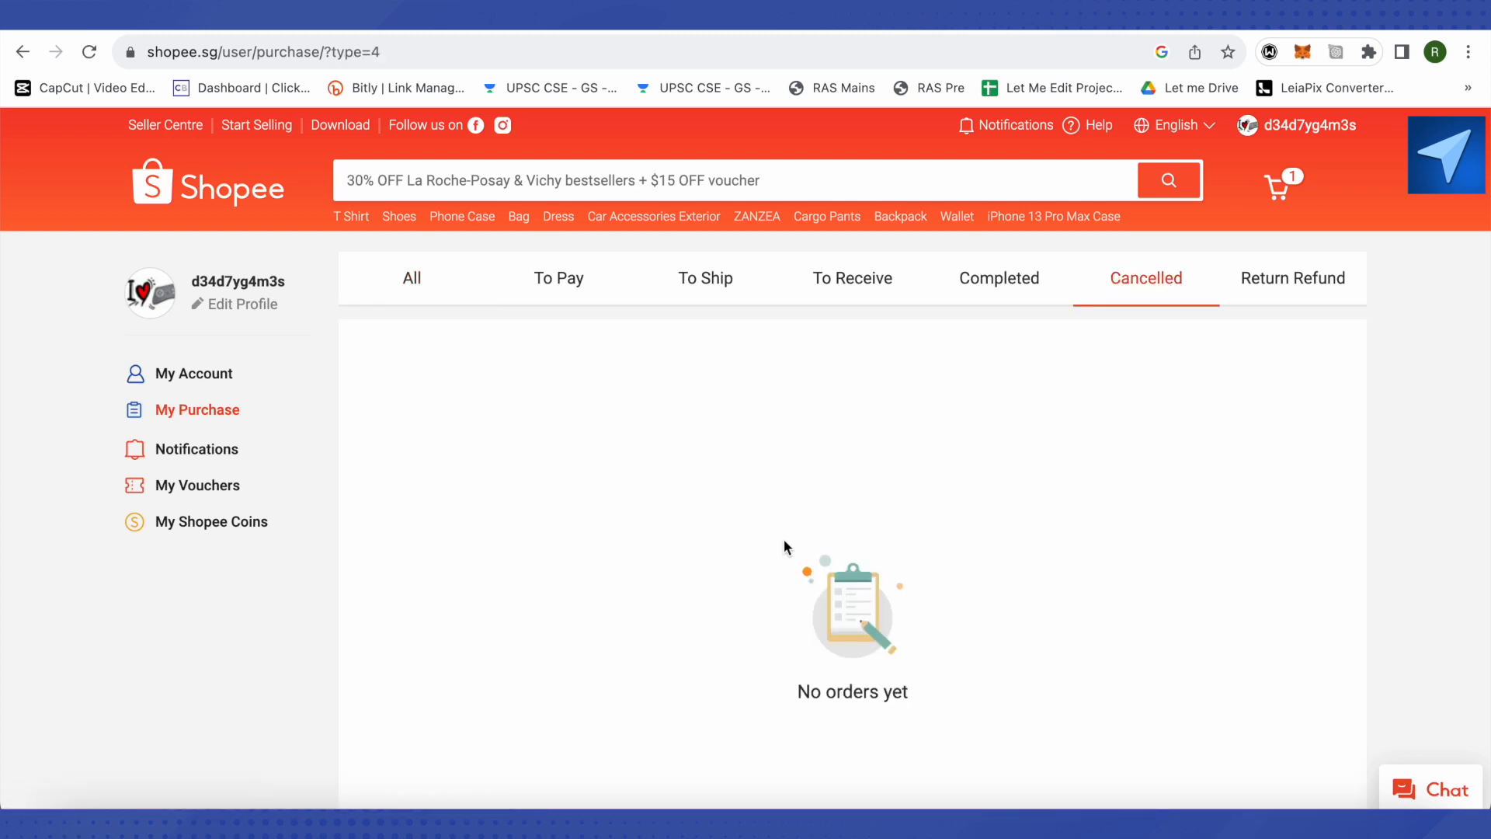
pyautogui.moveTo(590, 505)
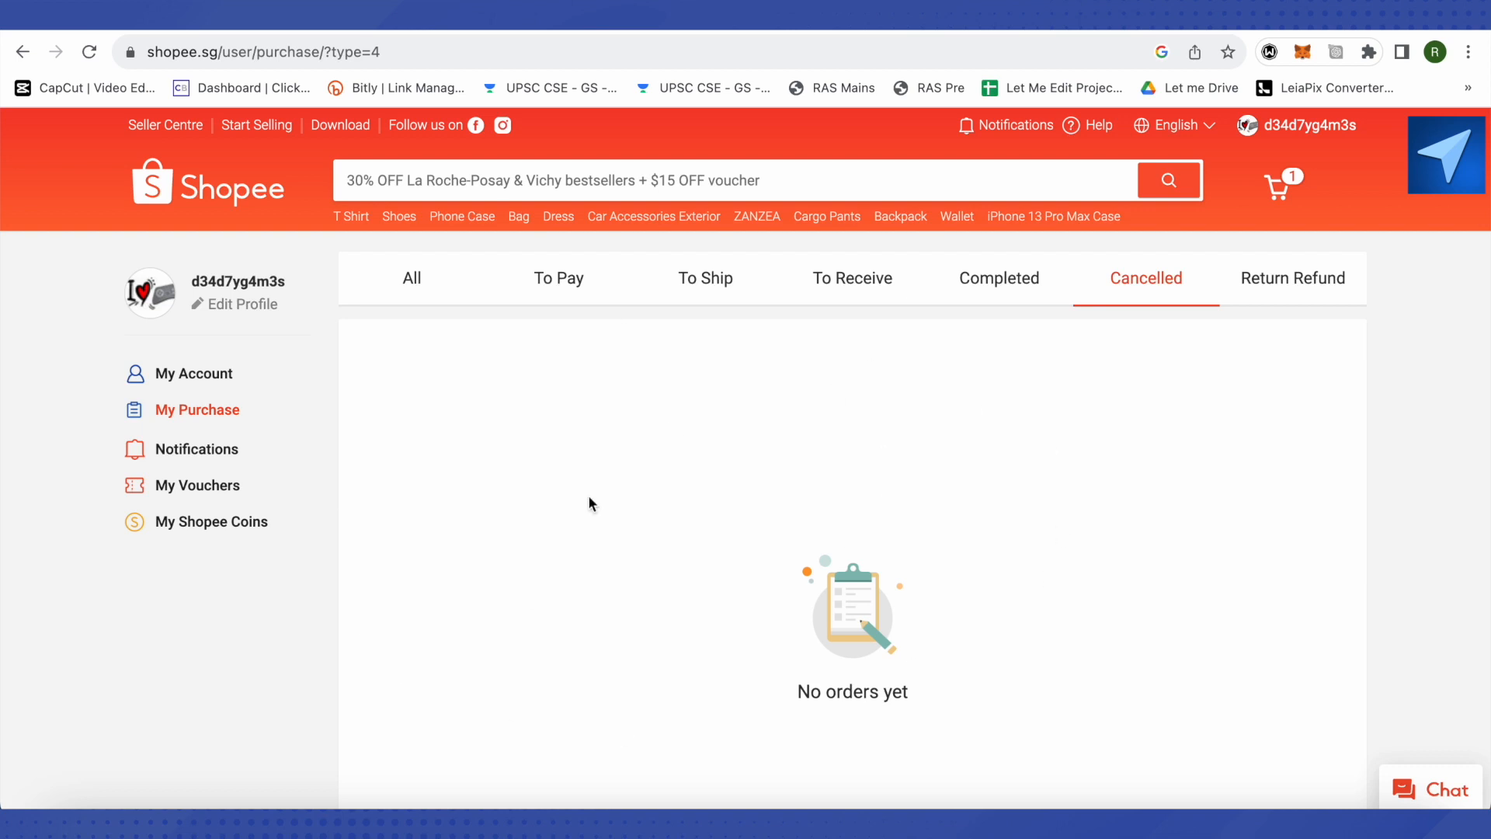
pyautogui.moveTo(518, 422)
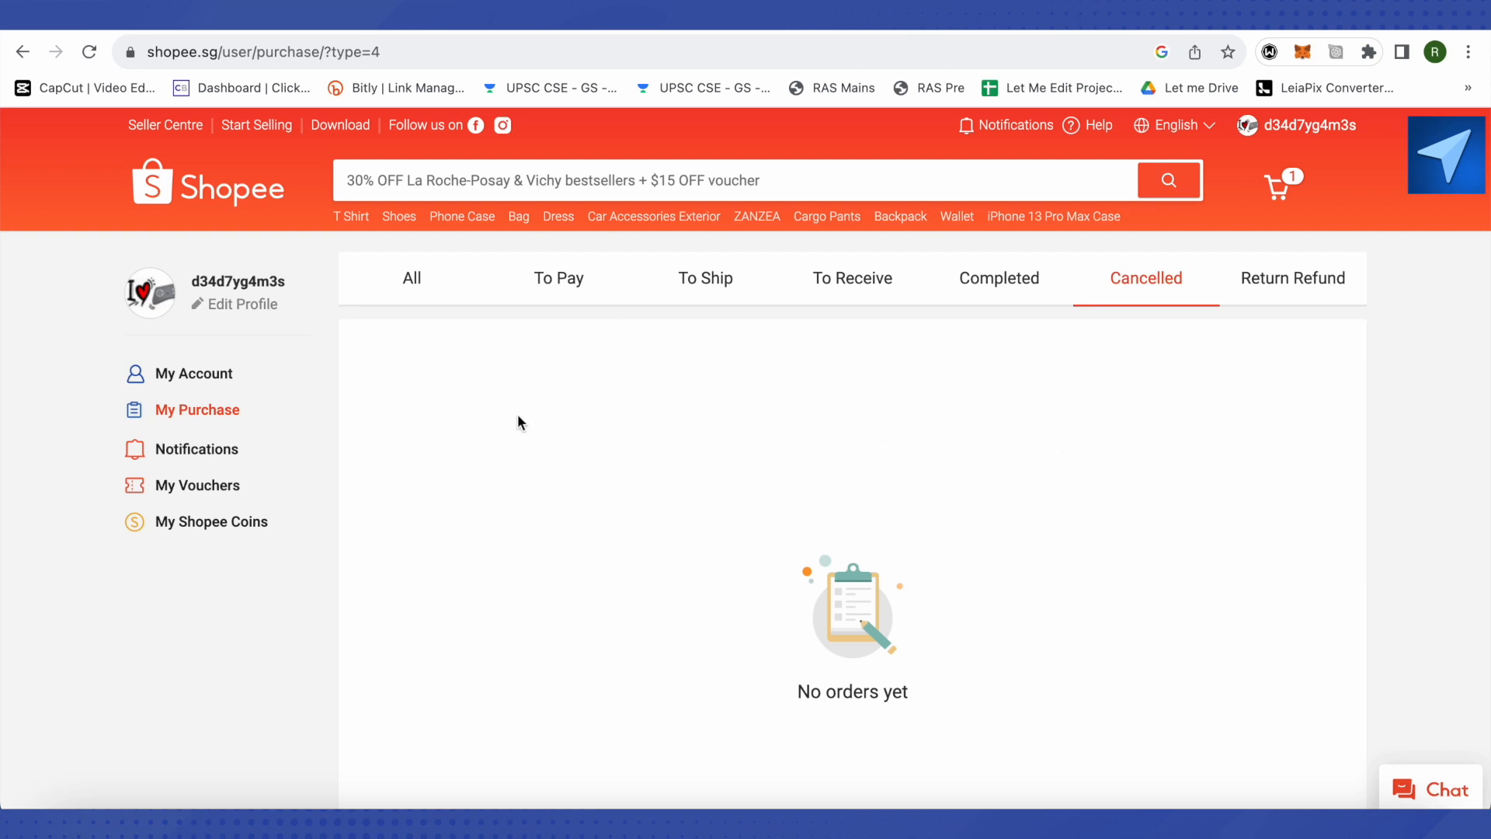